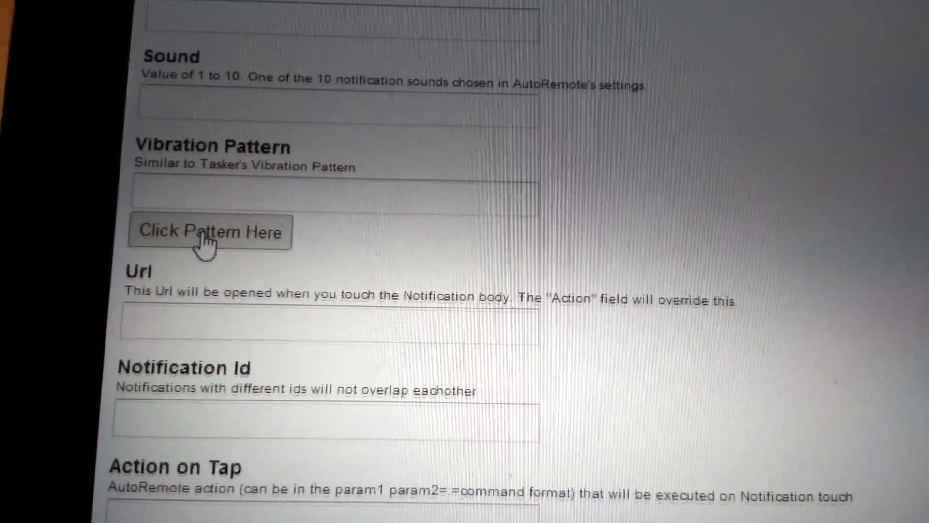
Tap out a vibration rhythm, filling the field with 0,164,283,112,118,120
click(210, 231)
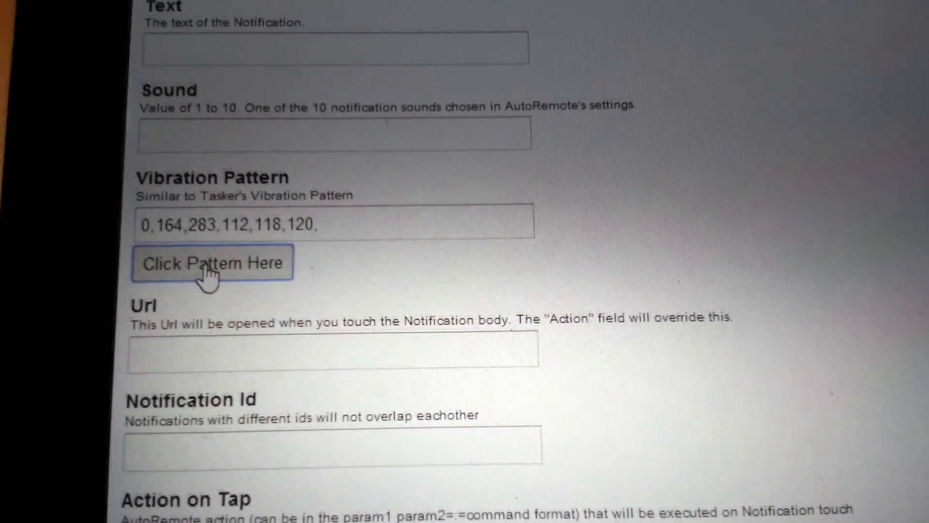